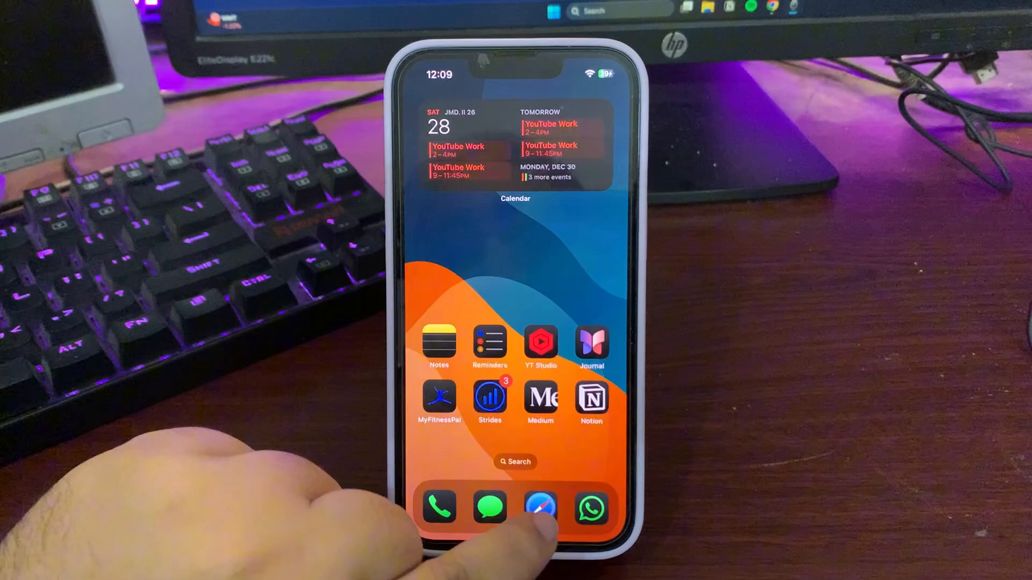
Launch Safari from the dock onto the ipsw.me iPhone 14 firmware page.
click(539, 507)
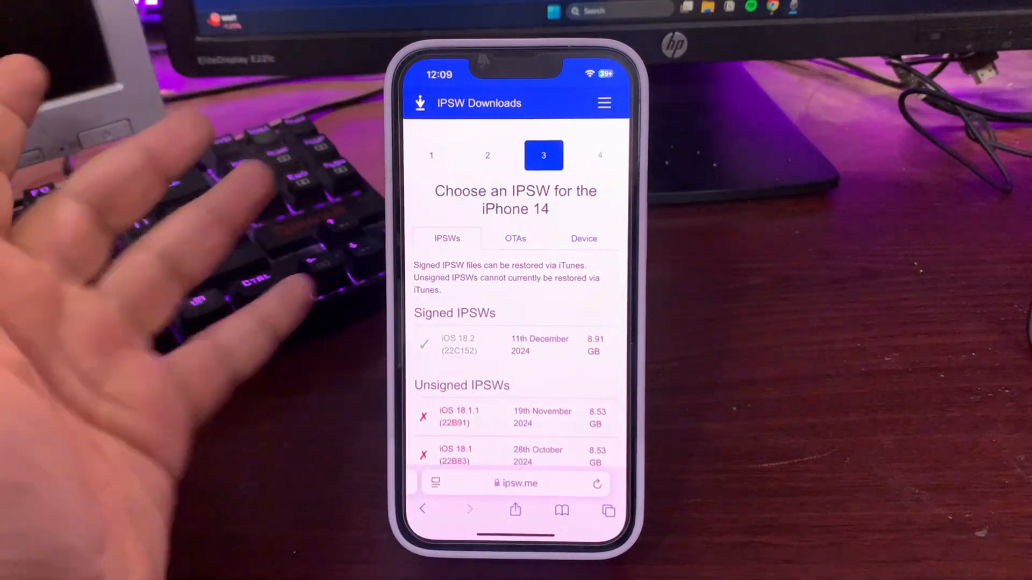
Scroll through the ipsw.me signed/unsigned list and land on ipsw.dev's iPhone 14 page showing 18.3 beta, 18.2 RC 2 and 18.2 RC signed.
scroll(down, 3)
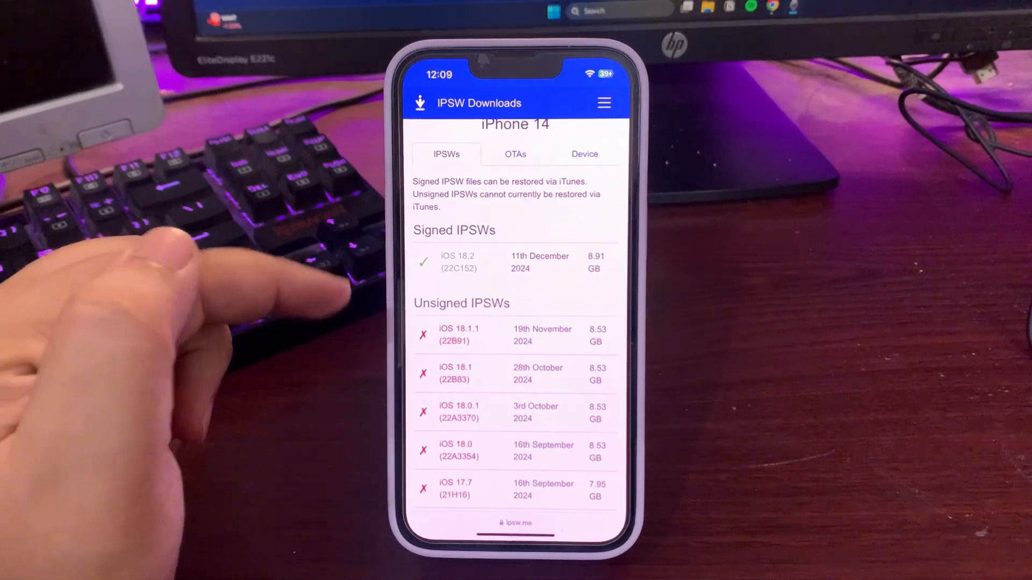
scroll(down, 3)
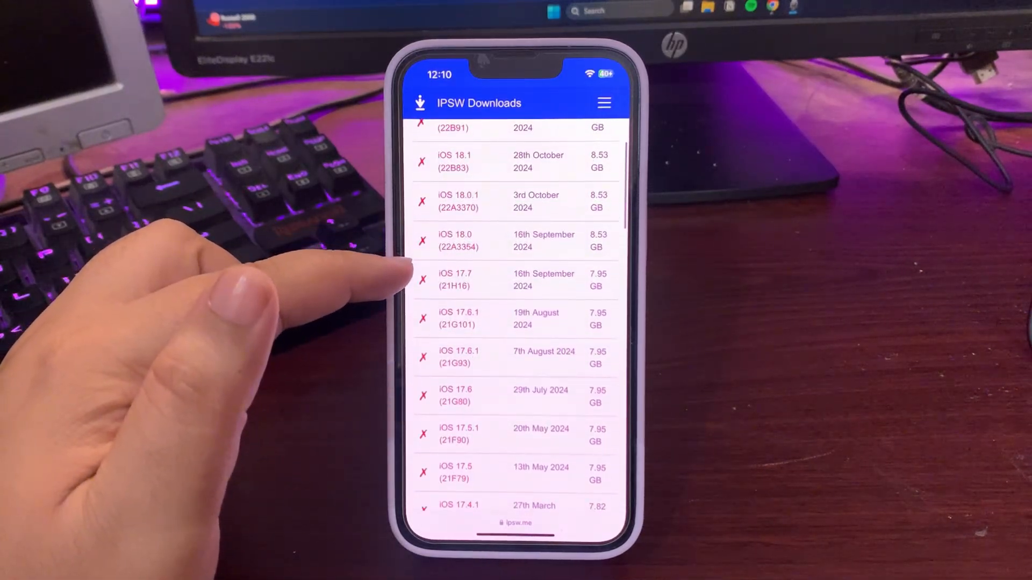
scroll(down, 3)
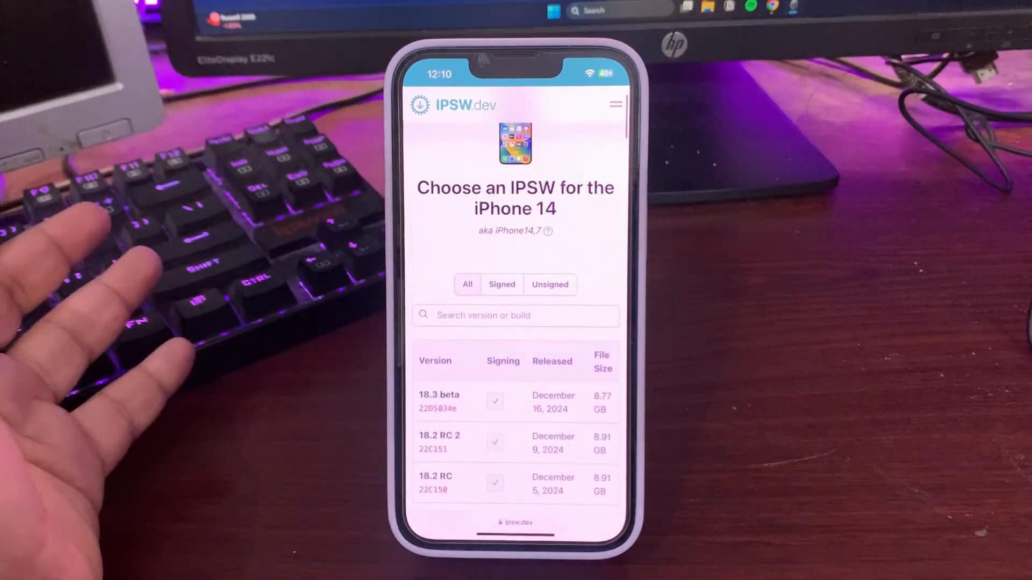
scroll(down, 3)
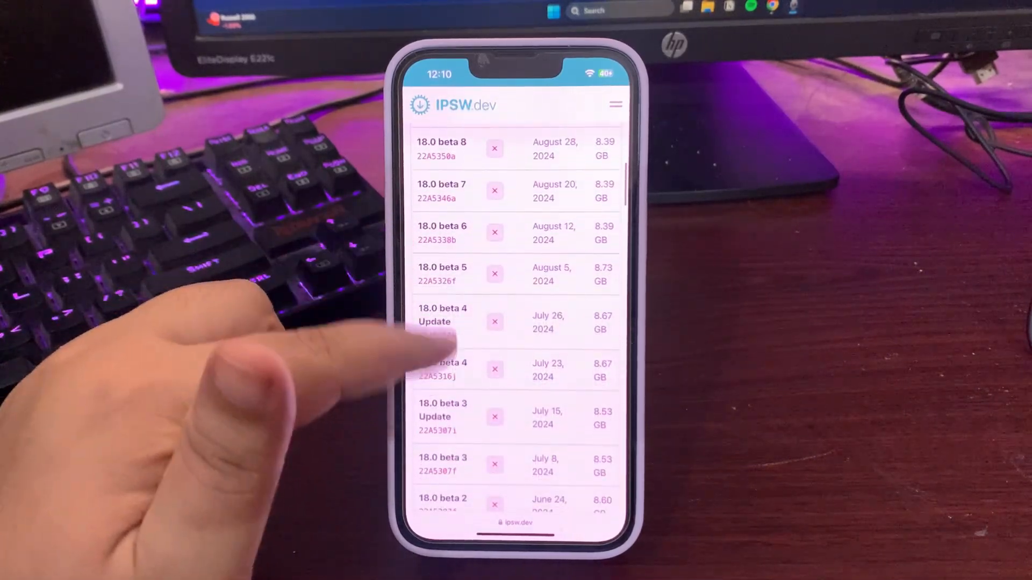
scroll(down, 3)
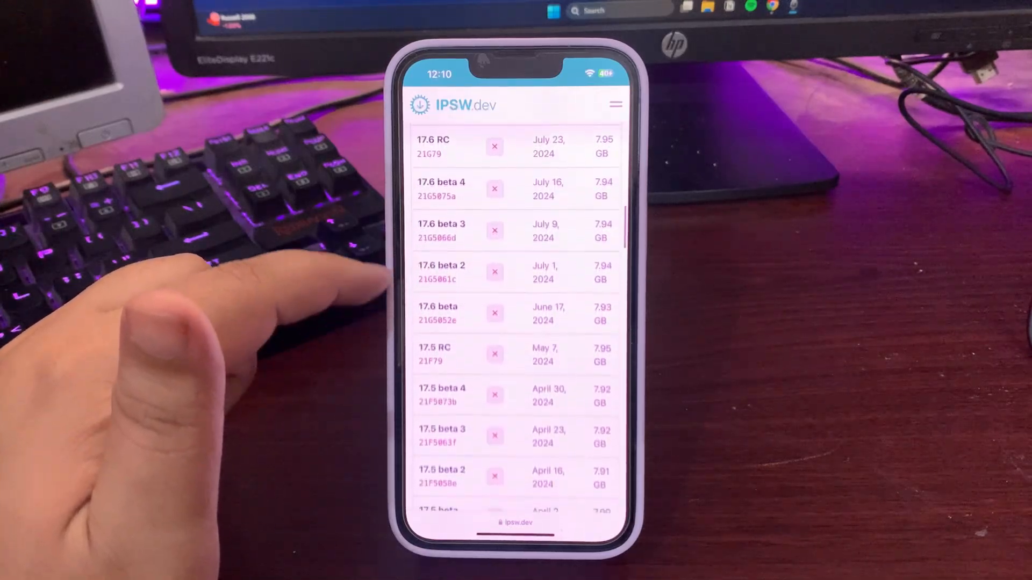
scroll(down, 3)
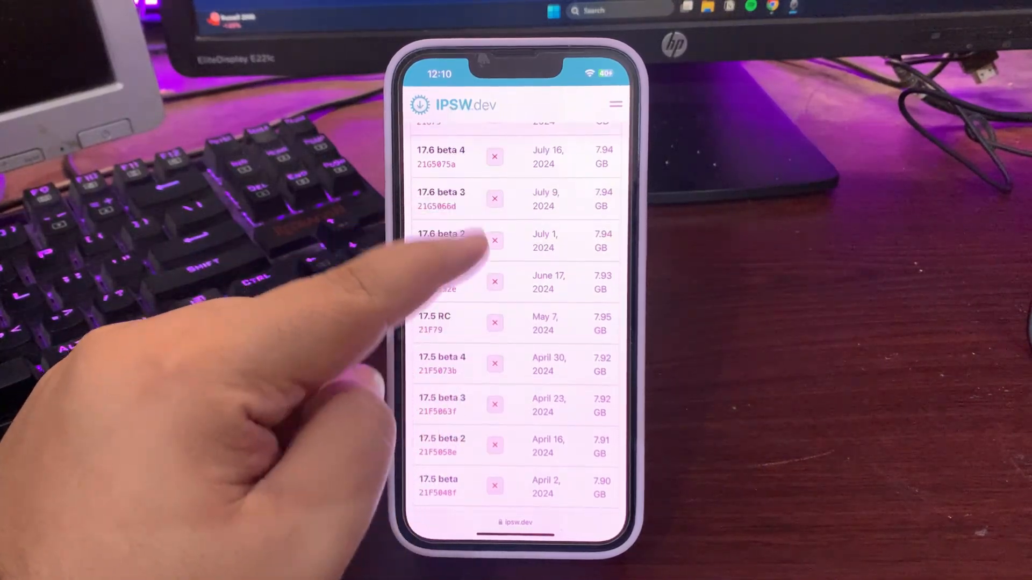
scroll(down, 3)
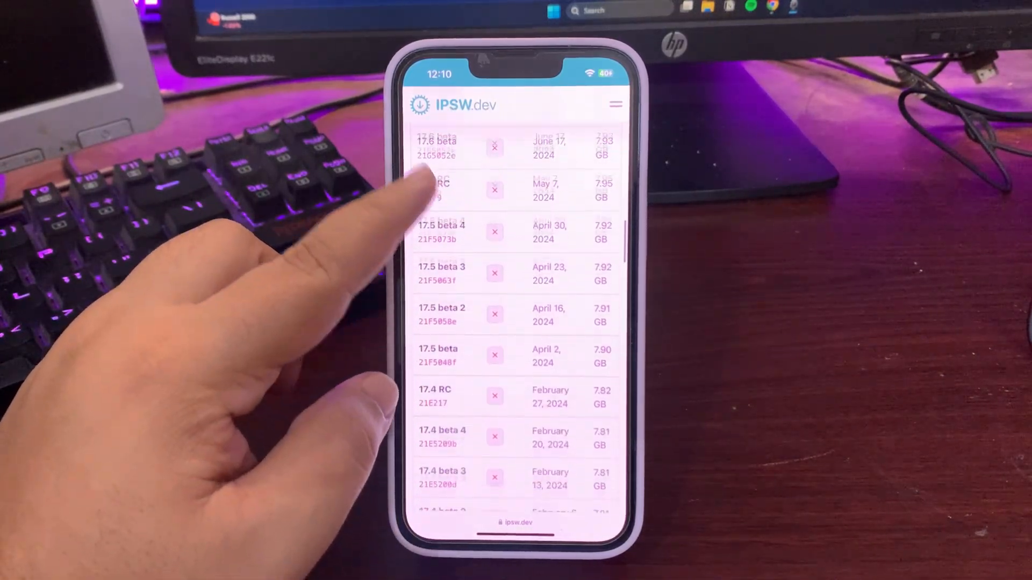
scroll(down, 3)
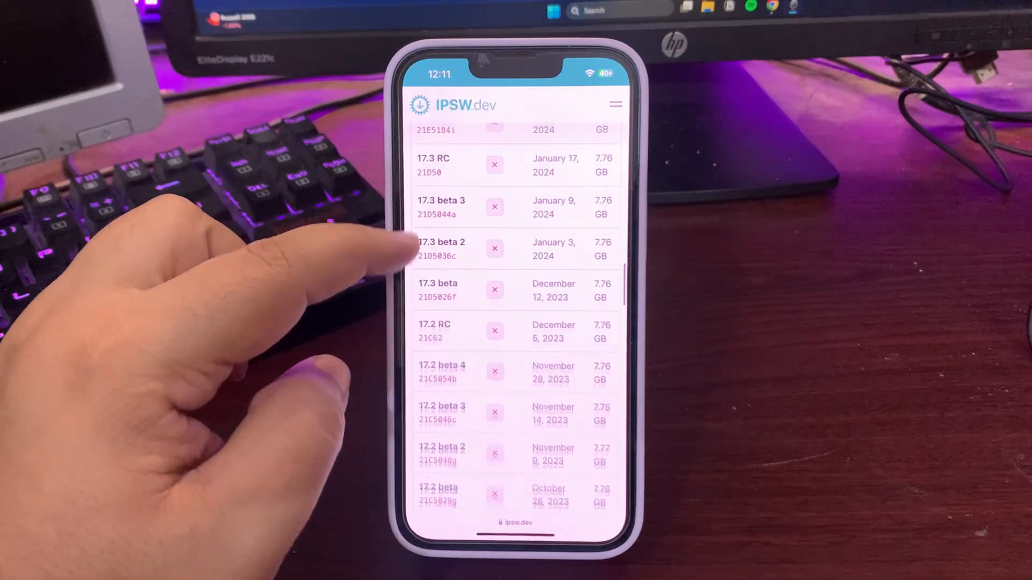
scroll(down, 3)
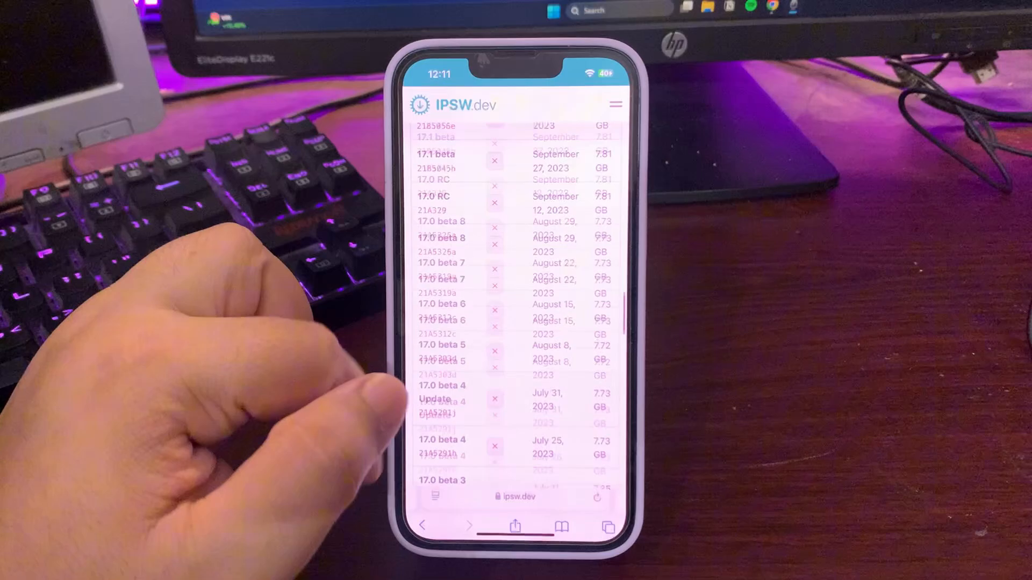
scroll(down, 3)
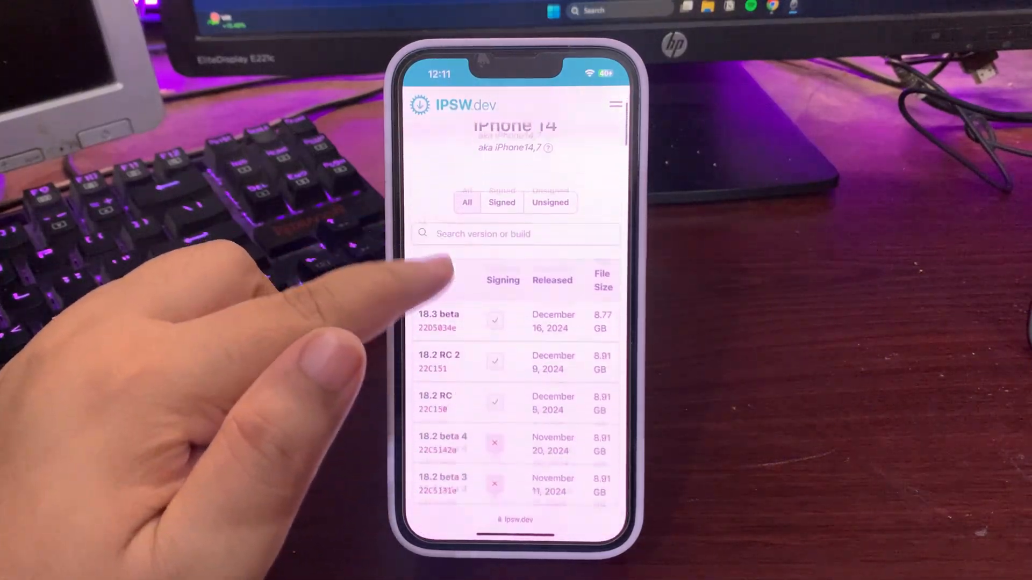
scroll(down, 3)
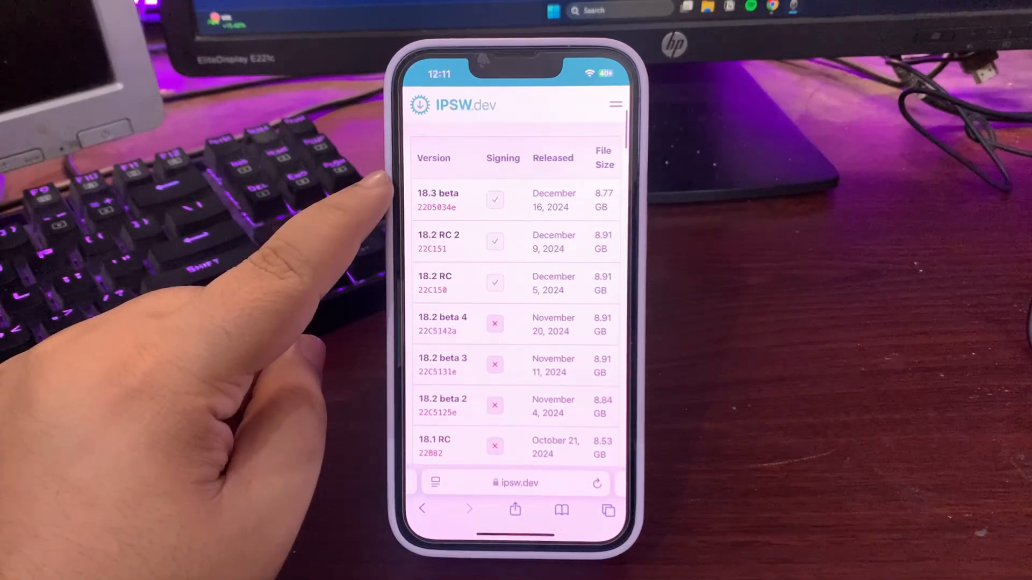